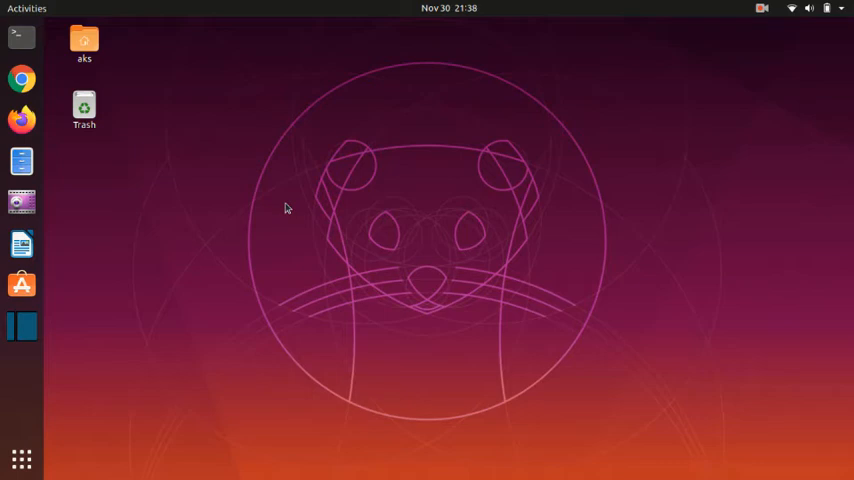
pyautogui.moveTo(48, 5)
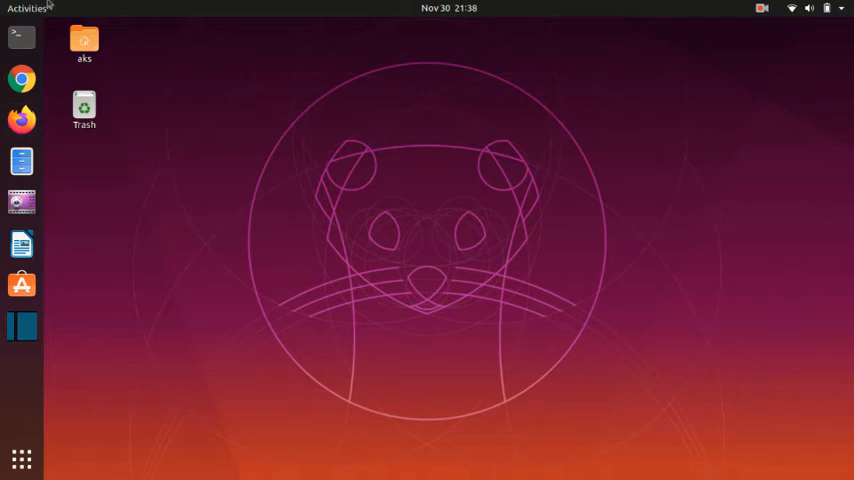
# Step: Launch GNOME Terminal from the dock's Terminal icon
pyautogui.click(21, 37)
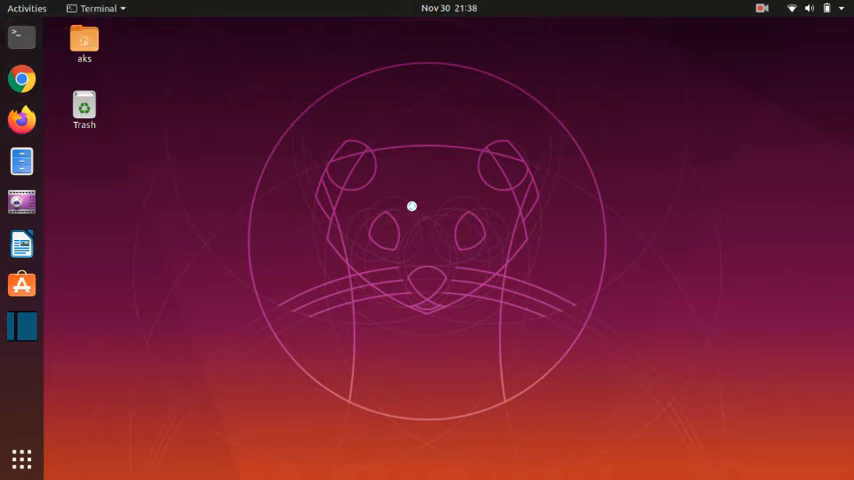
pyautogui.click(21, 37)
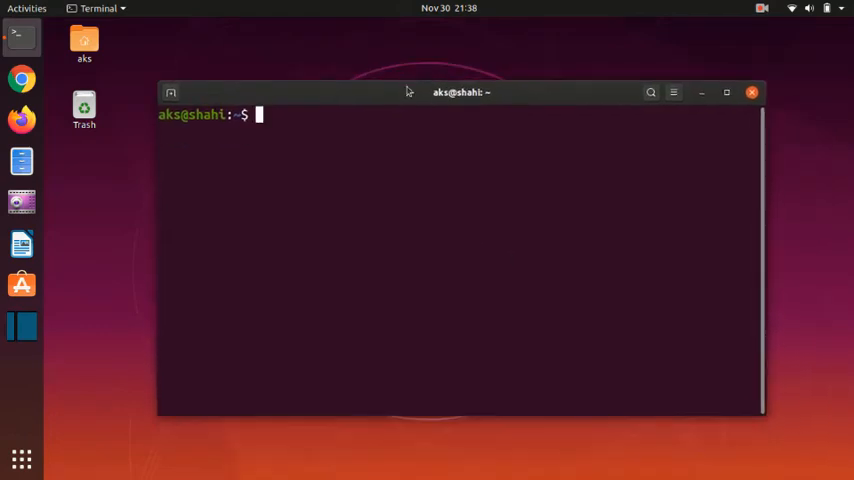
# Step: Run 'sudo apt update', correcting typos, and authenticate with the administrator password
pyautogui.write('sudo')
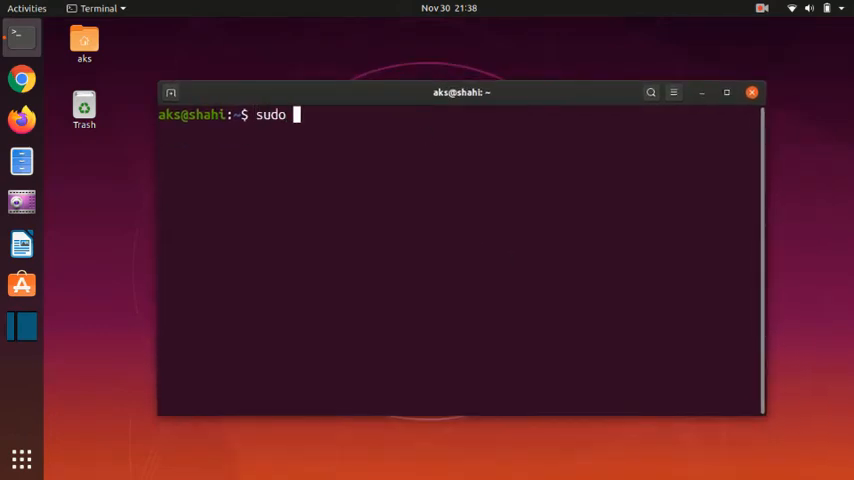
pyautogui.write('apt uoda')
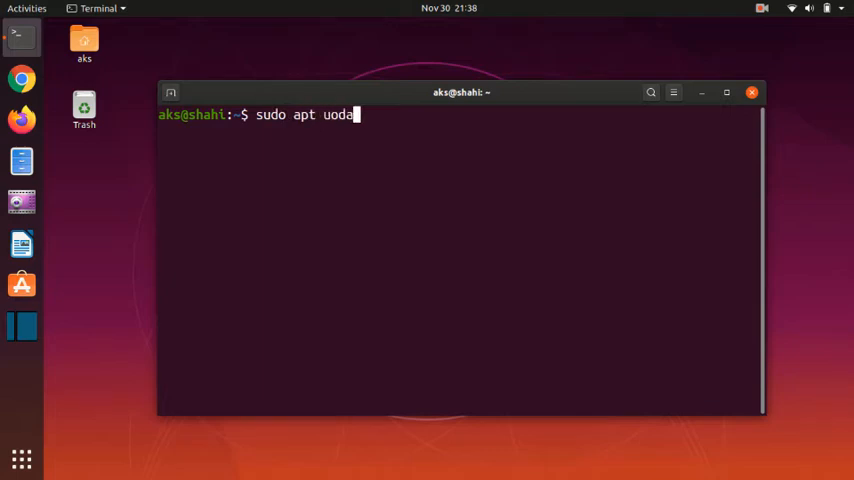
pyautogui.press('BackSpace')
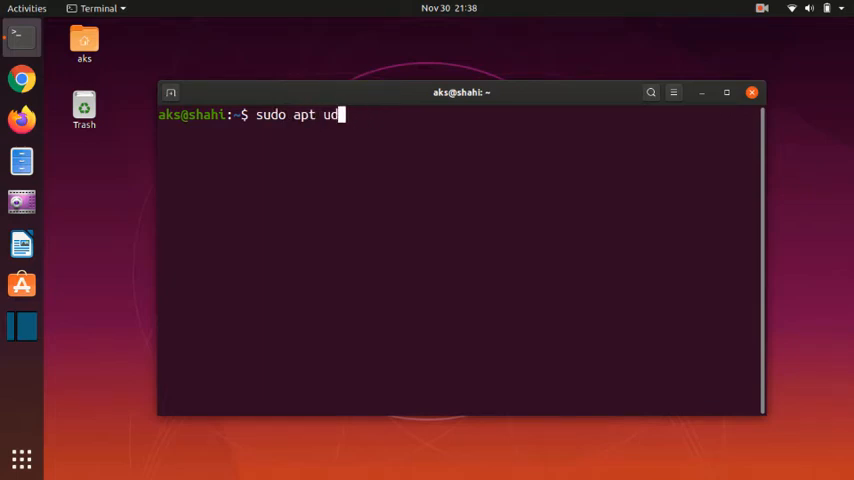
pyautogui.press('BackSpace')
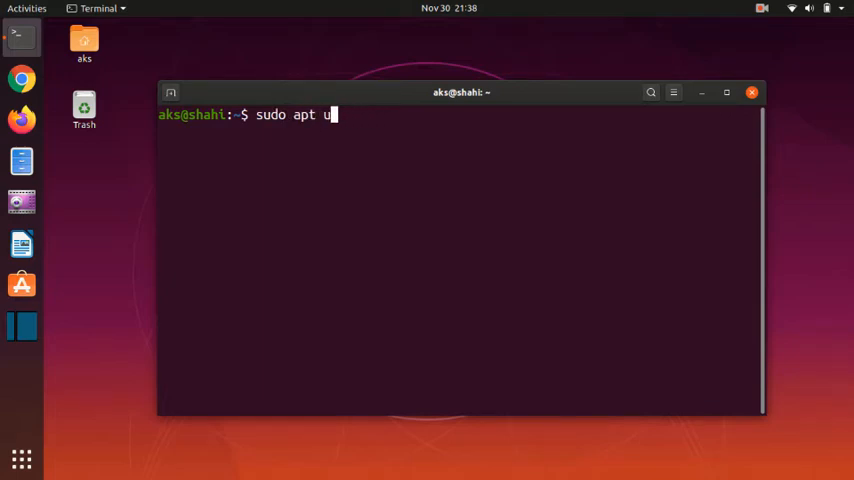
pyautogui.write('pdate')
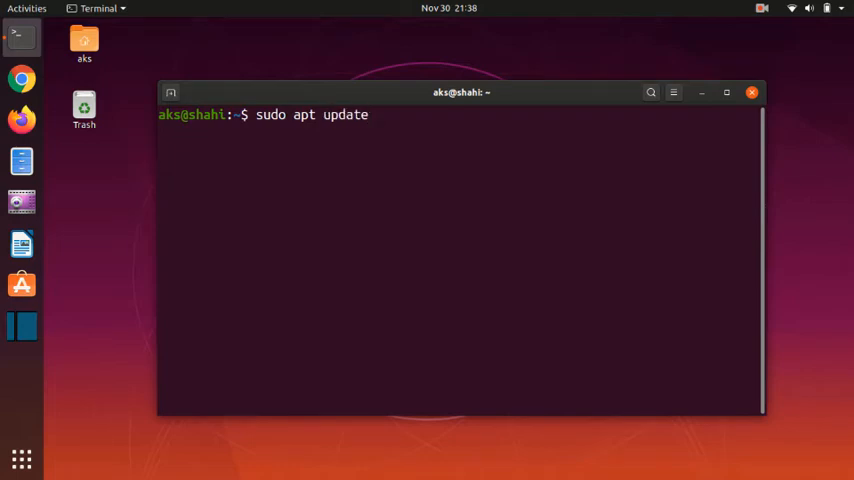
pyautogui.press('Return')
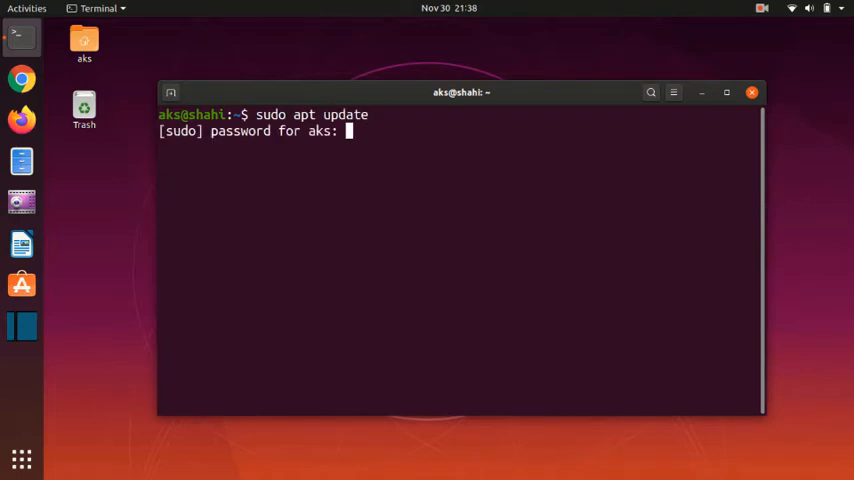
pyautogui.press('Return')
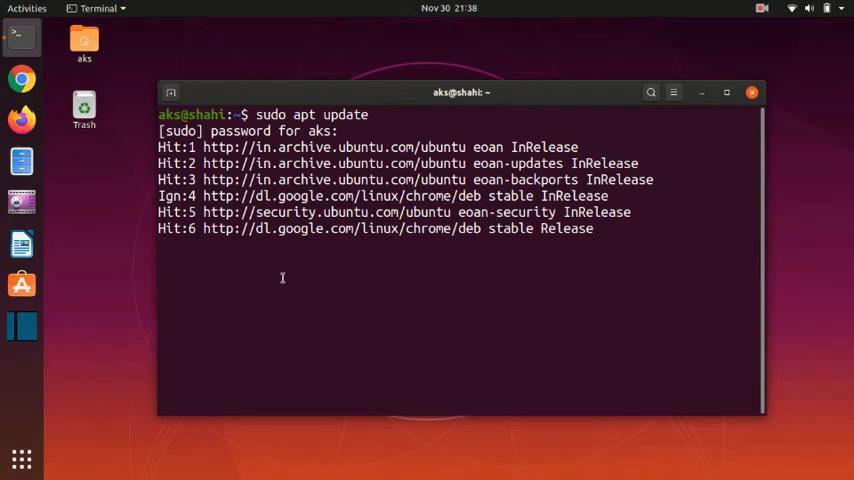
pyautogui.moveTo(287, 284)
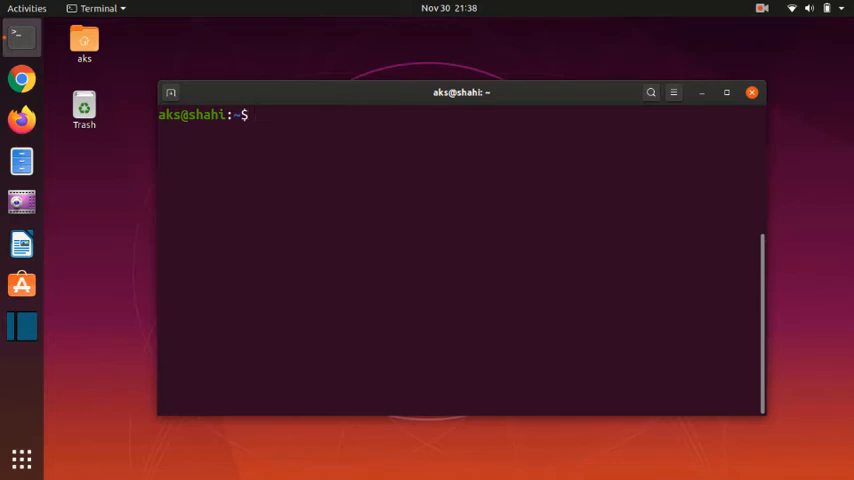
# Step: Run 'sudo apt install openjdk-14-jre-headless' to reach the continue prompt
pyautogui.write('sudo a')
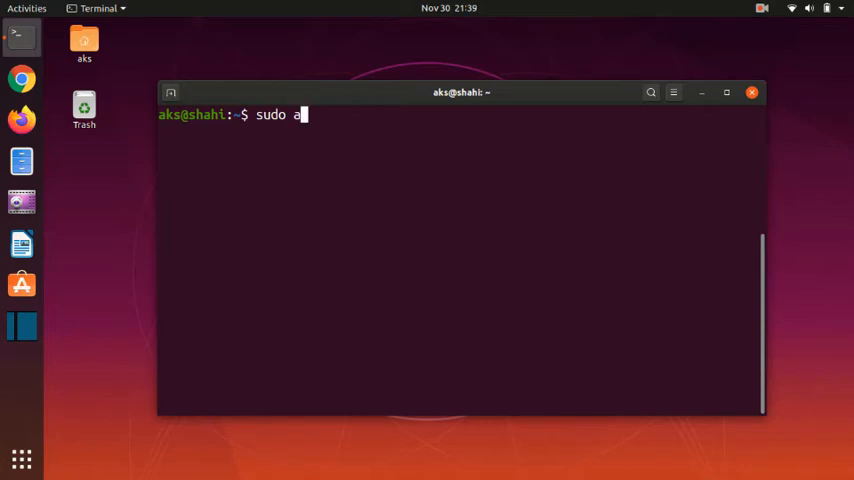
pyautogui.write('pt insta')
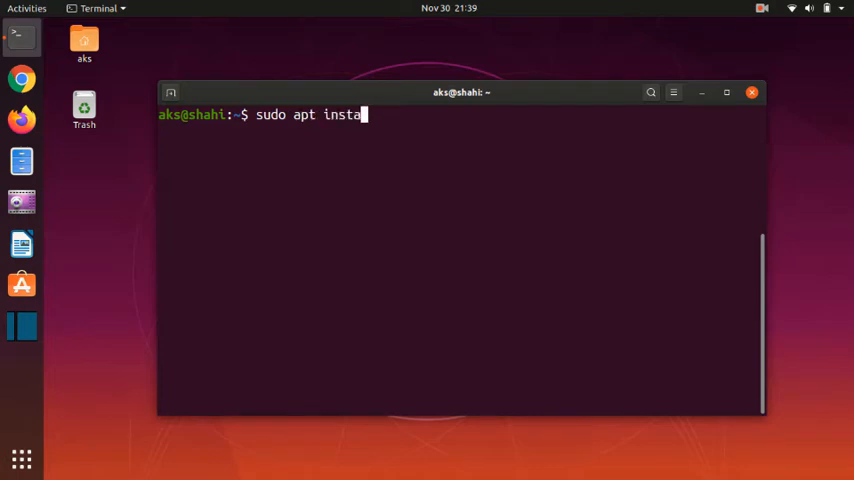
pyautogui.write('ll op')
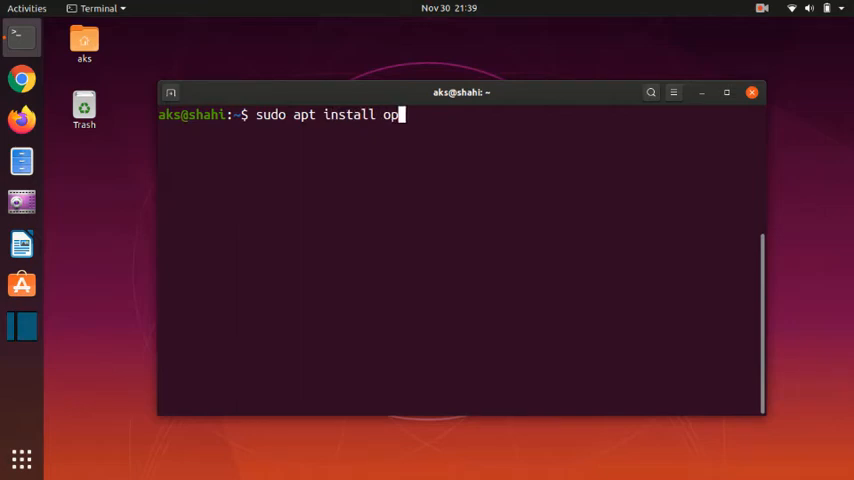
pyautogui.write('enjdk')
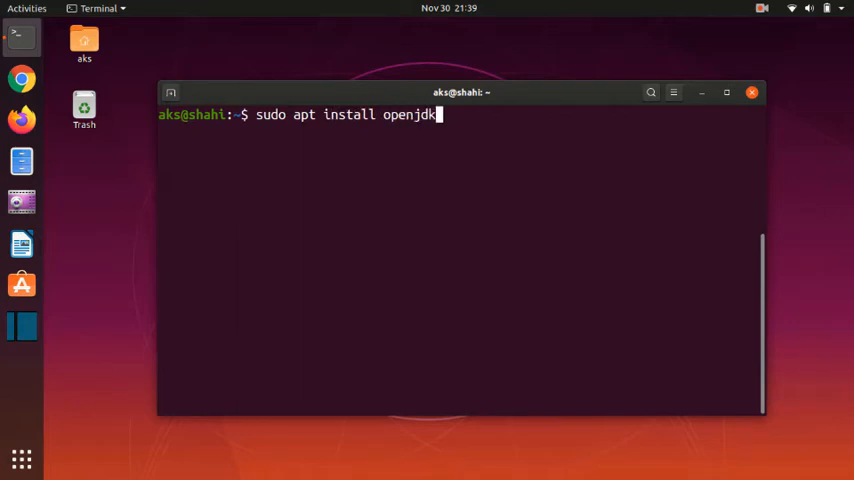
pyautogui.write('-14')
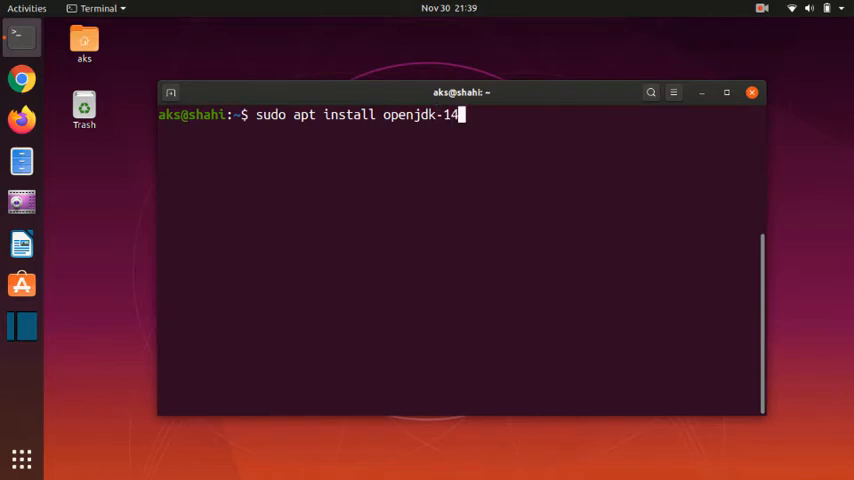
pyautogui.press('BackSpace')
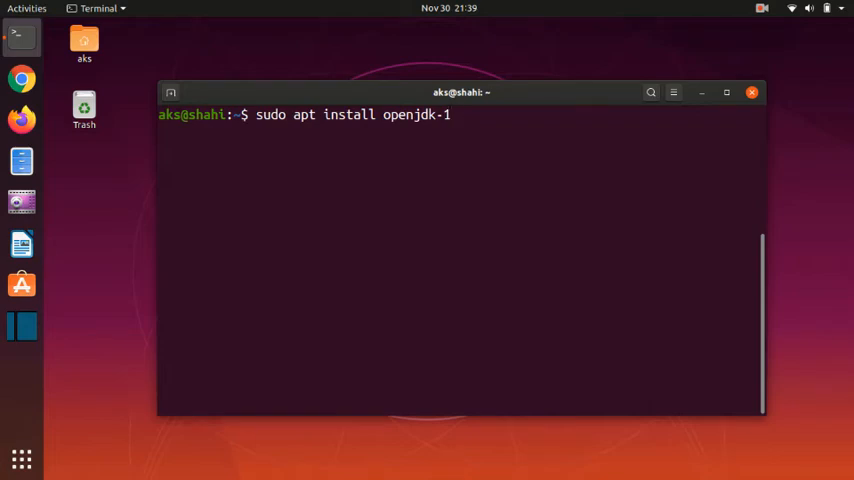
pyautogui.write('1')
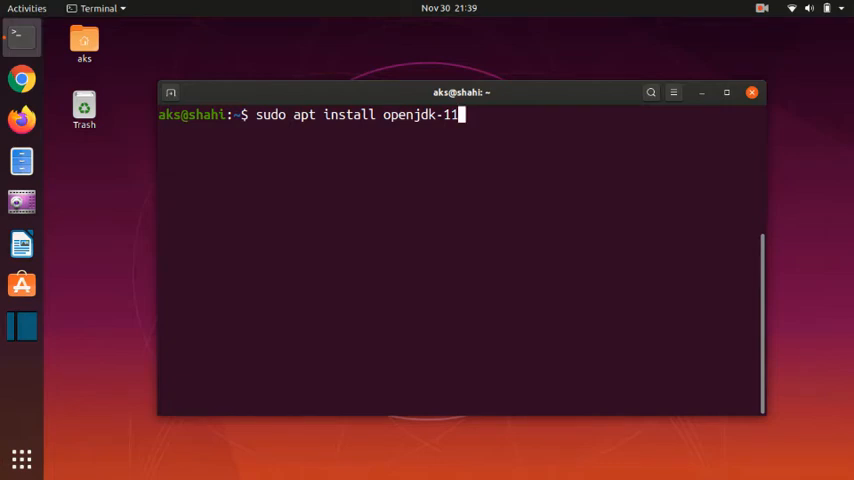
pyautogui.write('4')
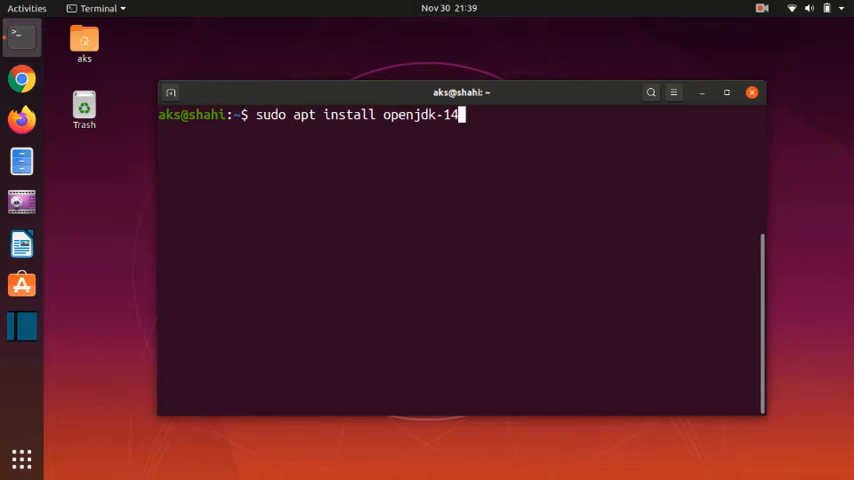
pyautogui.write('-j')
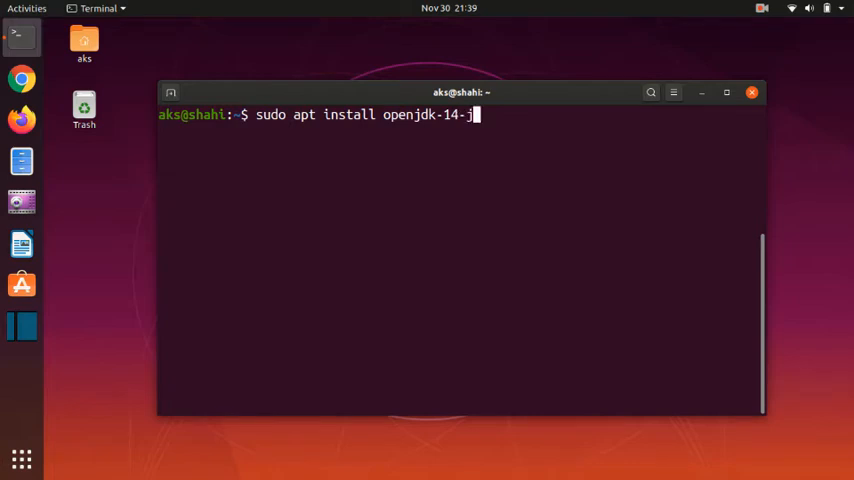
pyautogui.write('re-')
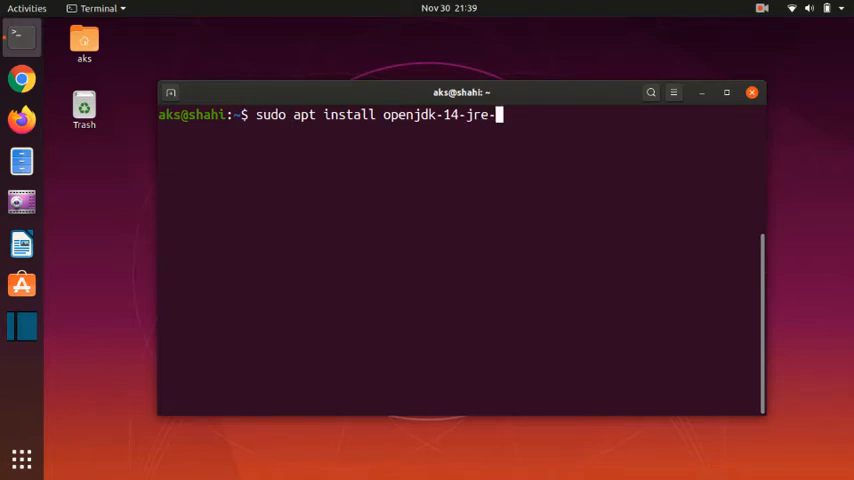
pyautogui.write('headless')
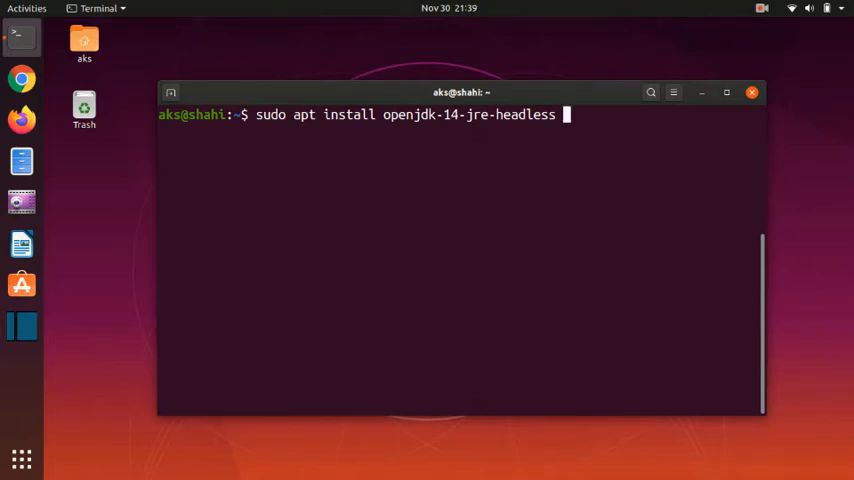
pyautogui.press('Return')
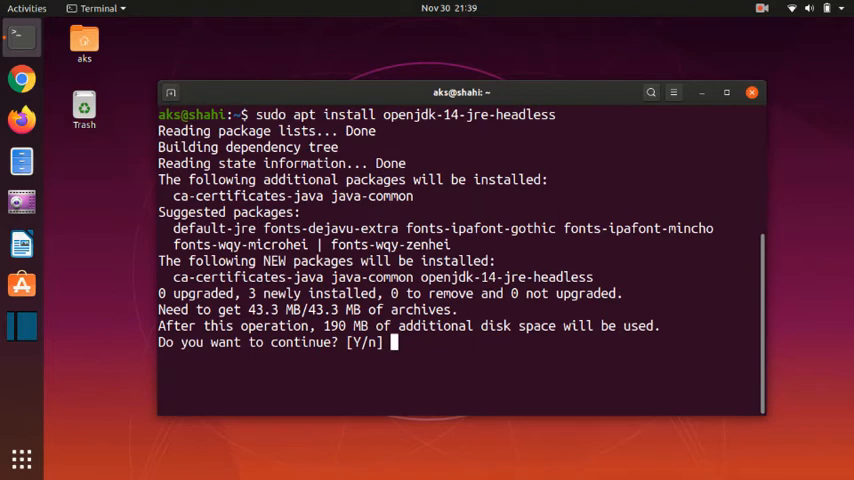
# Step: Answer 'y' so the openjdk-14-jre-headless packages install
pyautogui.write('y')
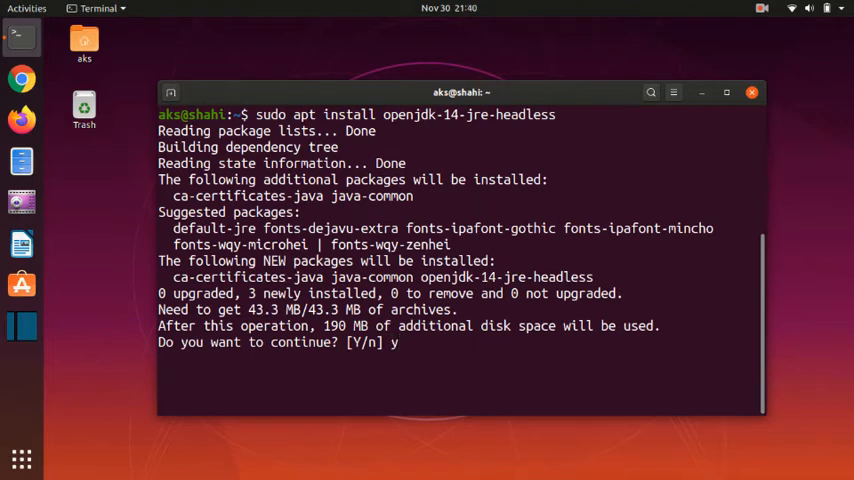
pyautogui.press('Return')
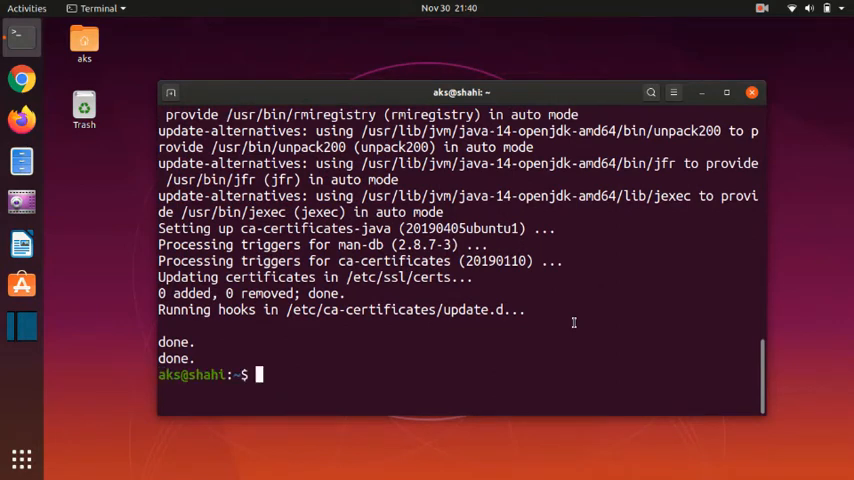
# Step: Run 'java -version' twice and select the reported 14-ea version text
pyautogui.write('java')
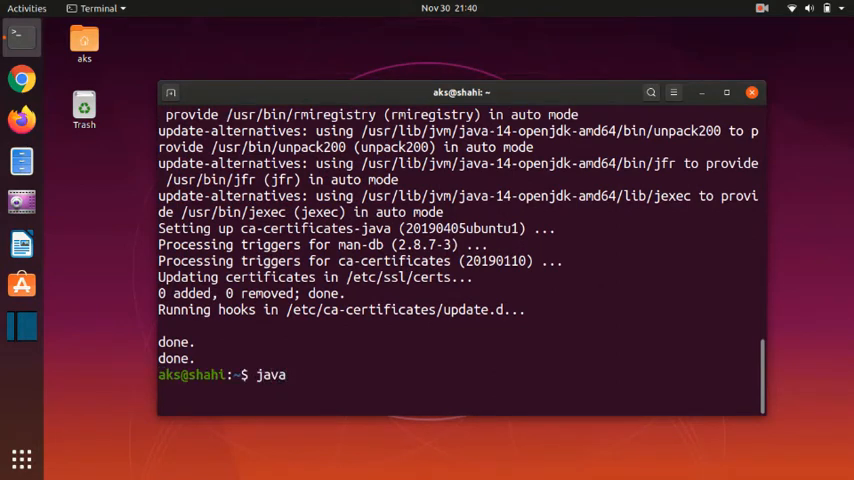
pyautogui.write('-v')
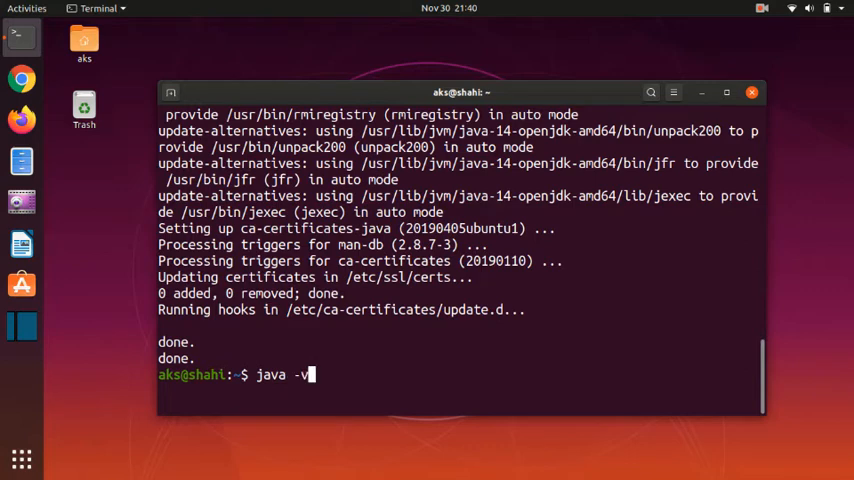
pyautogui.press('Return')
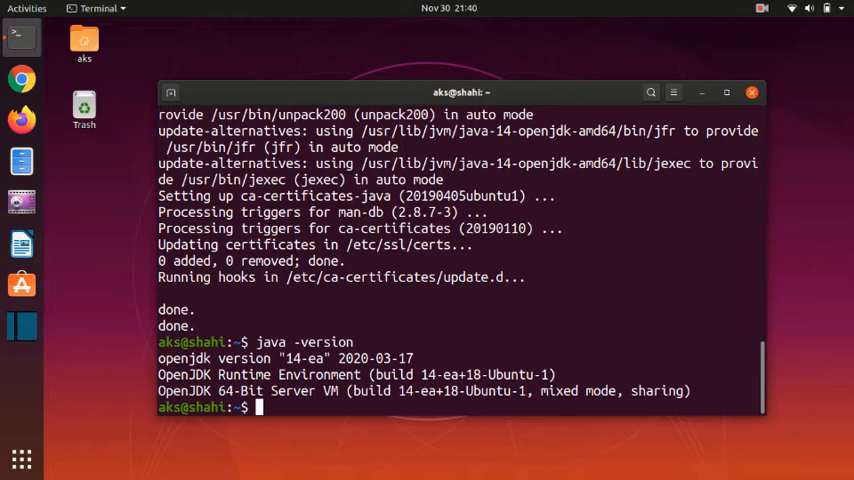
pyautogui.write('java')
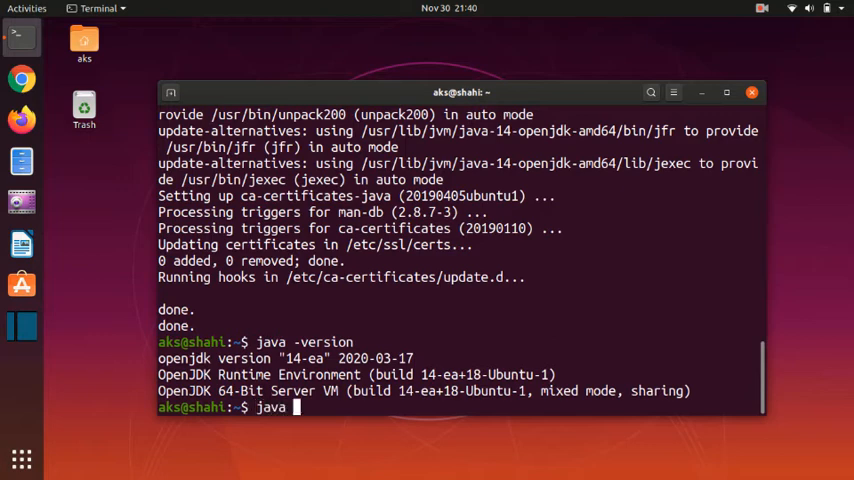
pyautogui.write('-ve')
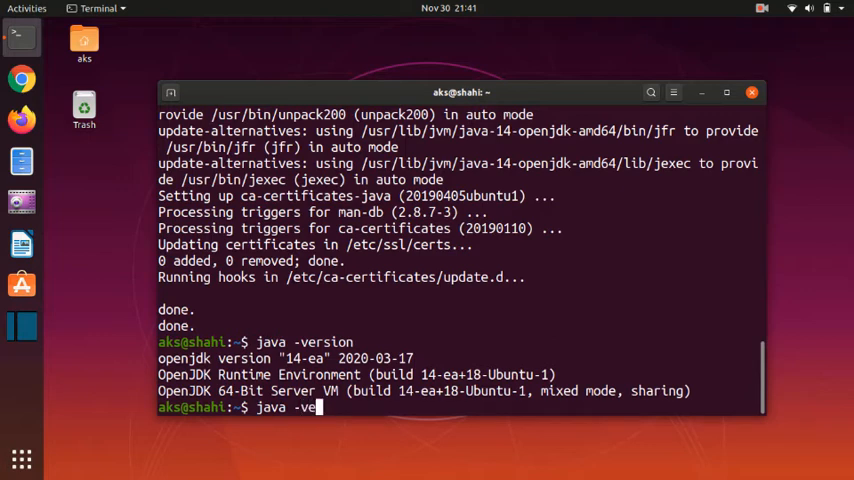
pyautogui.press('Return')
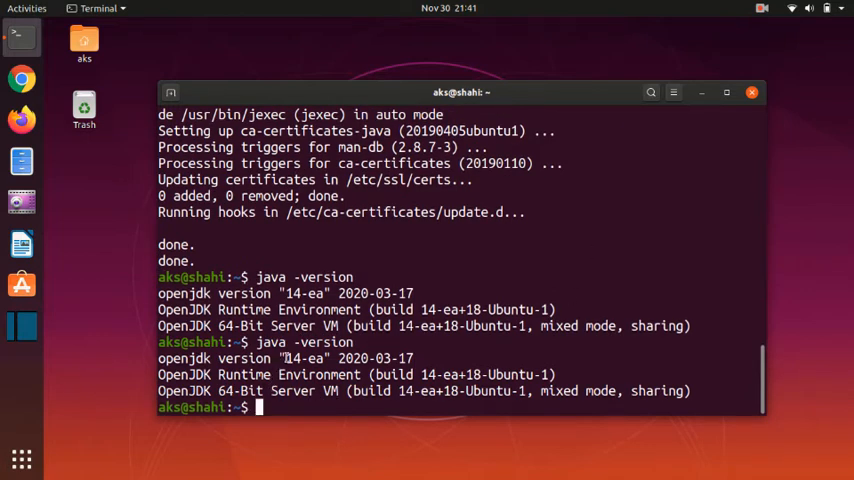
pyautogui.doubleClick(305, 358)
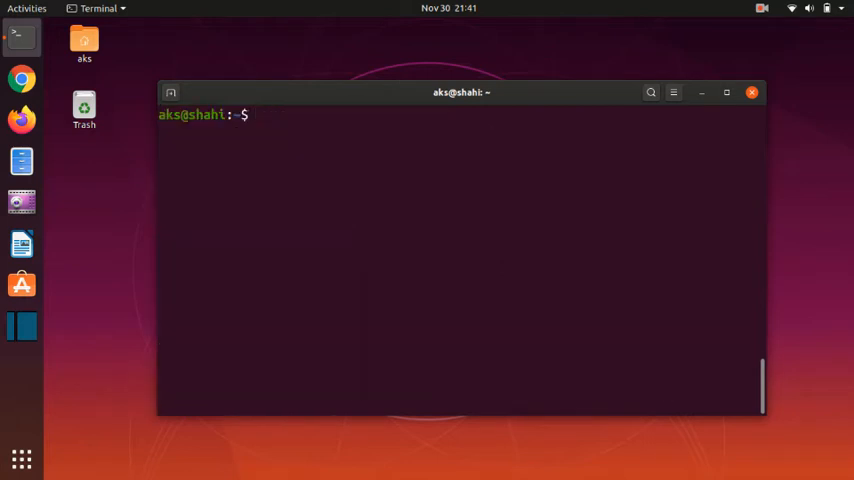
# Step: Enter the openjdk-14-jre-headless install command, changing jre to jdk without running it
pyautogui.write('sudo apt install openjdk-14-jre-headless')
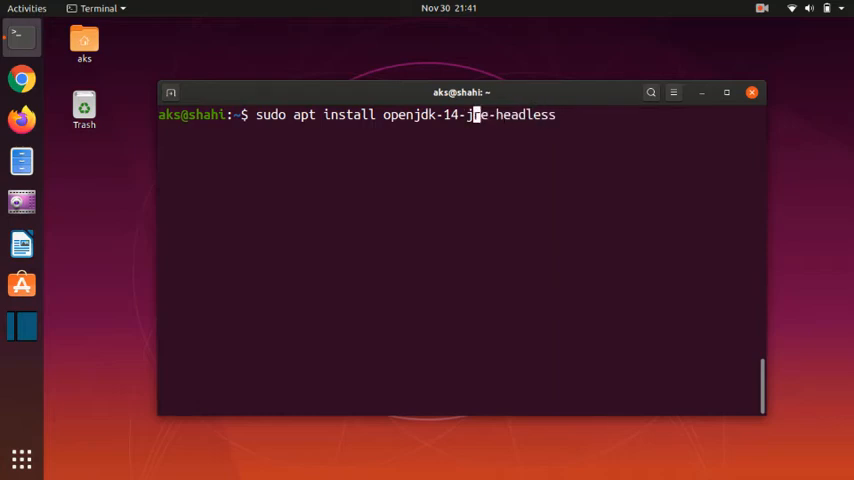
pyautogui.write('jdk')
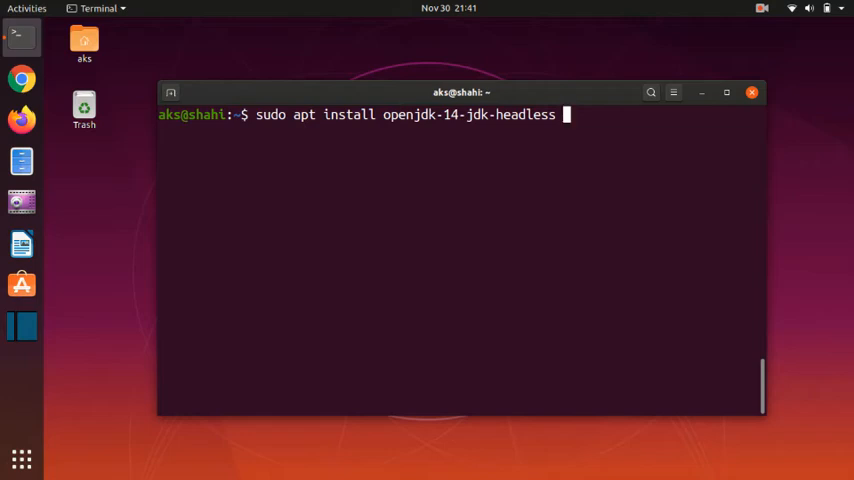
# Step: Run the openjdk-14-jdk-headless install and let it complete
pyautogui.press('Return')
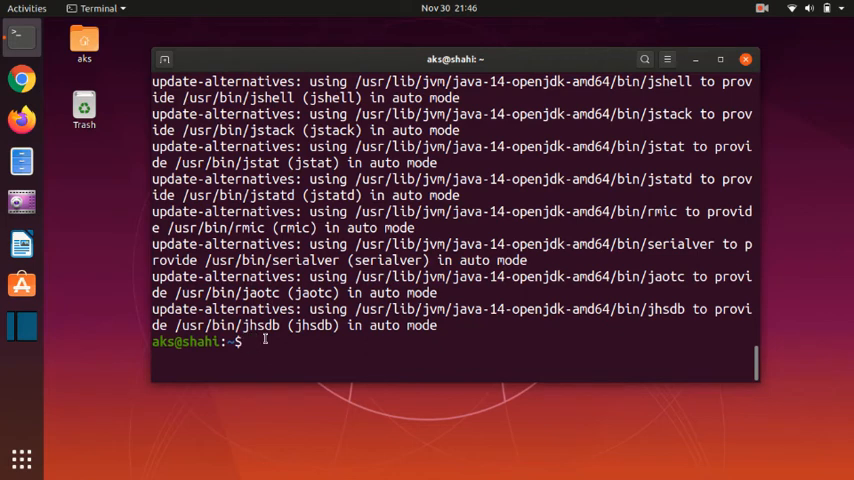
# Step: Confirm 'javac -version' reports 14-ea, then clear the screen
pyautogui.write('javac')
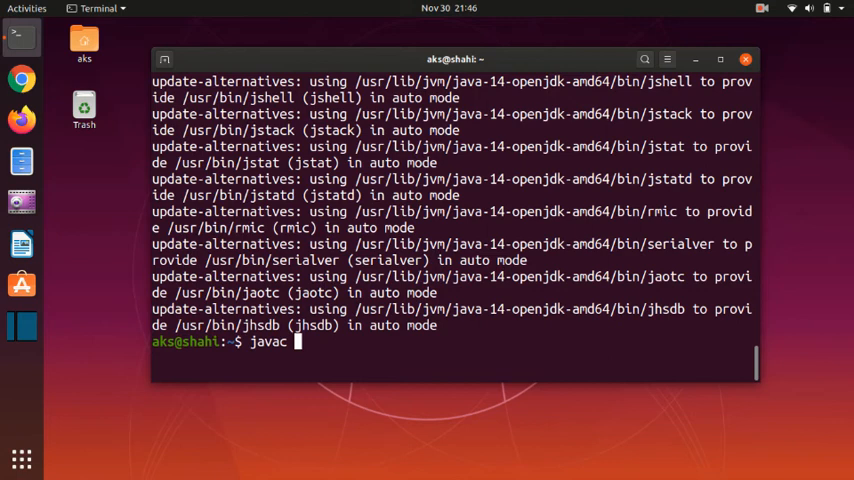
pyautogui.write('-v')
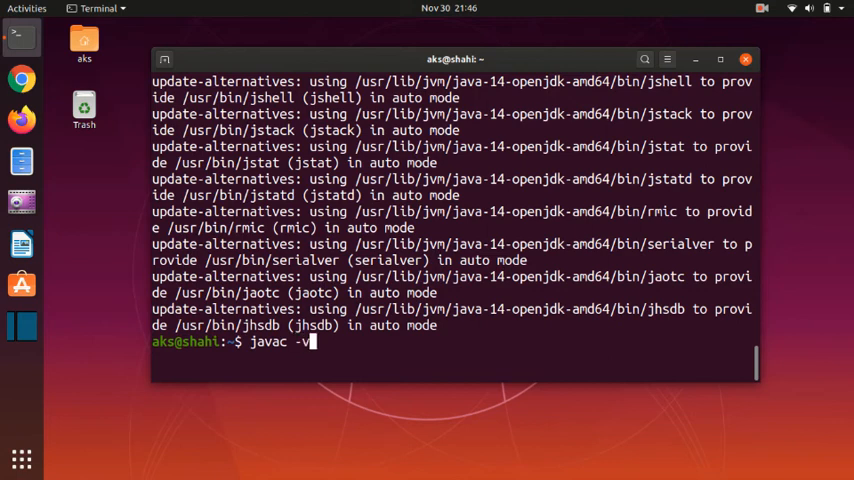
pyautogui.press('Return')
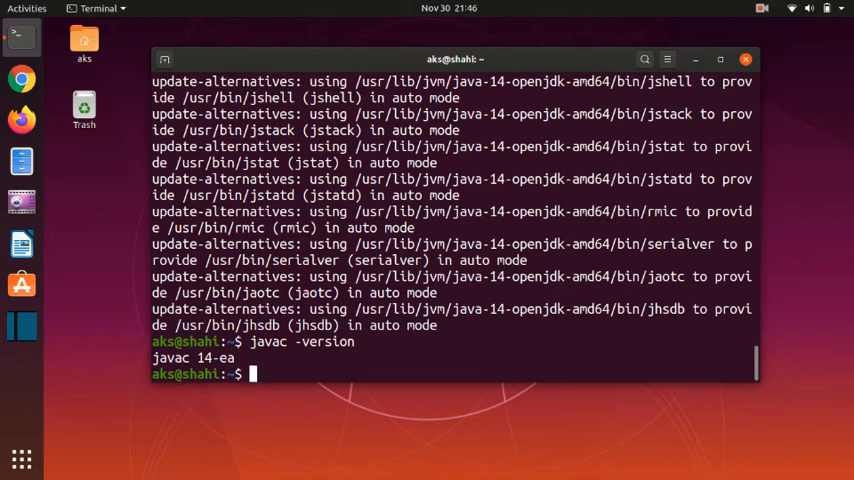
pyautogui.press('ctrl+l')
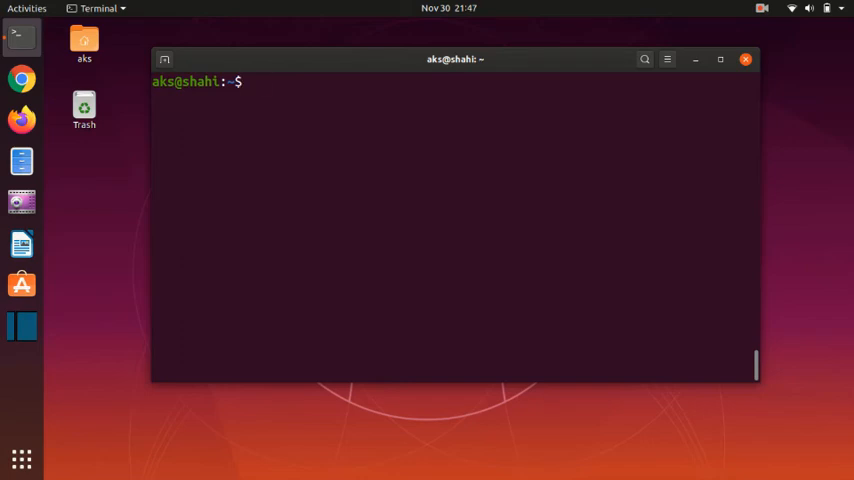
# Step: Change into the Desktop folder and launch gedit
pyautogui.write('cd De')
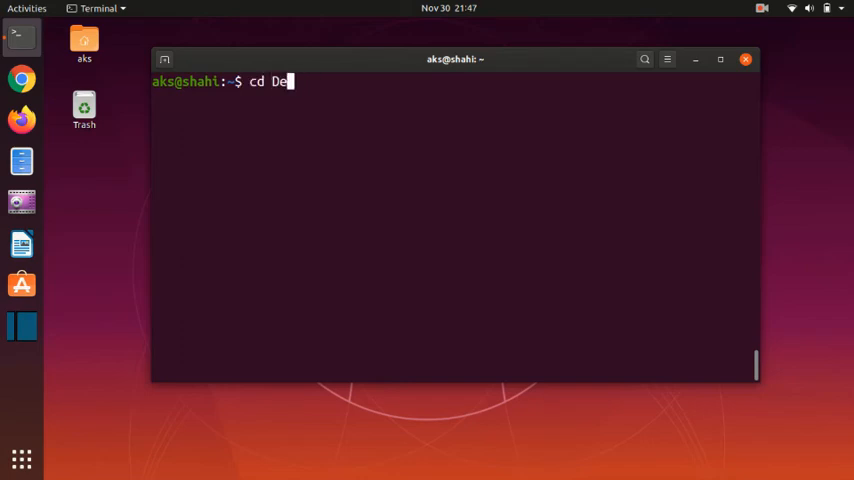
pyautogui.press('Return')
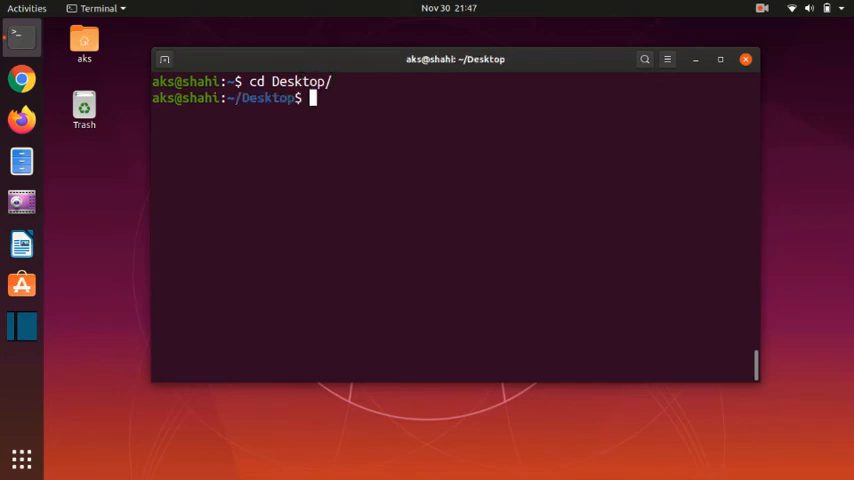
pyautogui.write('gedit')
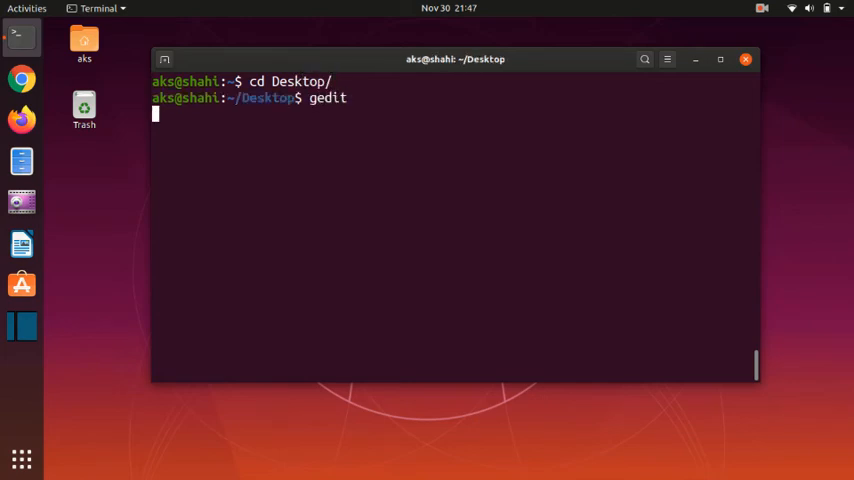
pyautogui.press('Return')
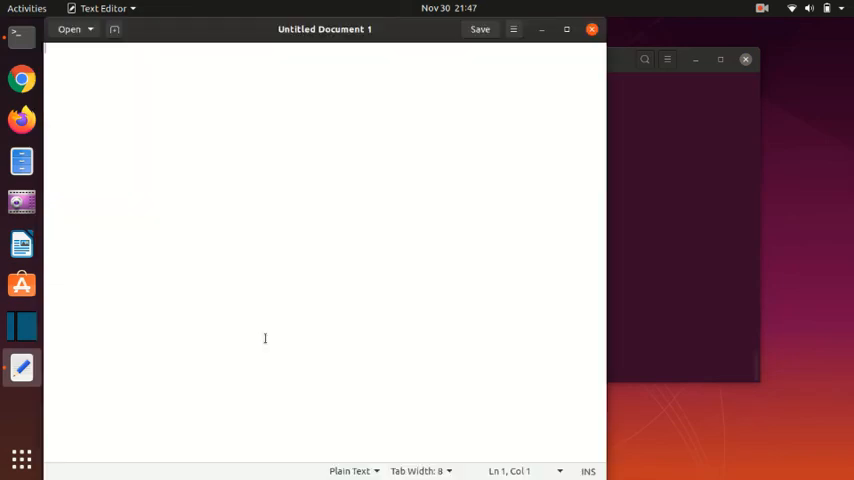
pyautogui.moveTo(194, 123)
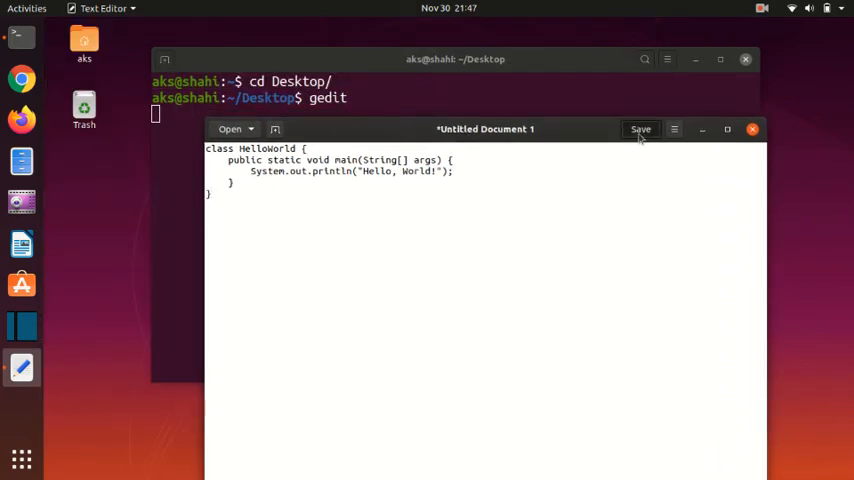
# Step: Save the HelloWorld program as Hello.java on the Desktop
pyautogui.click(641, 129)
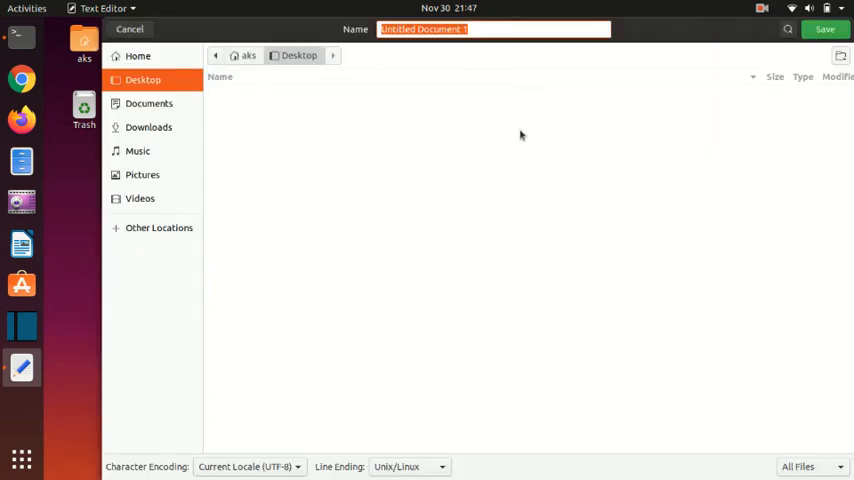
pyautogui.write('Hel')
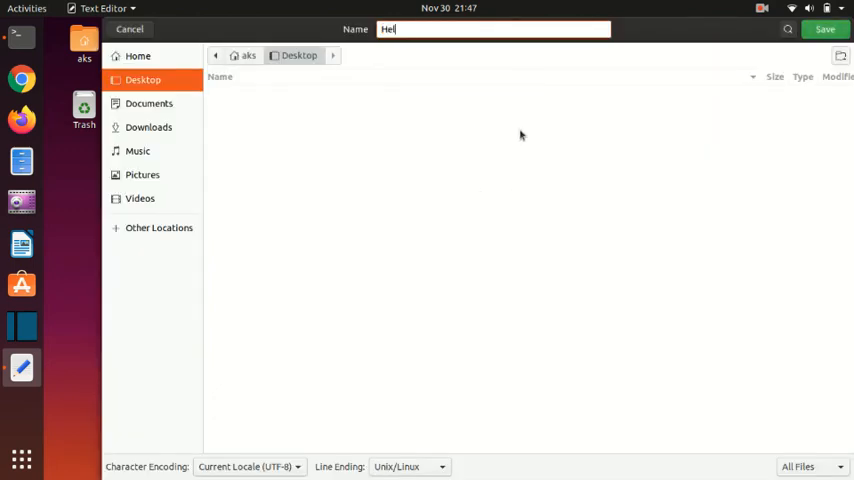
pyautogui.write('lo.')
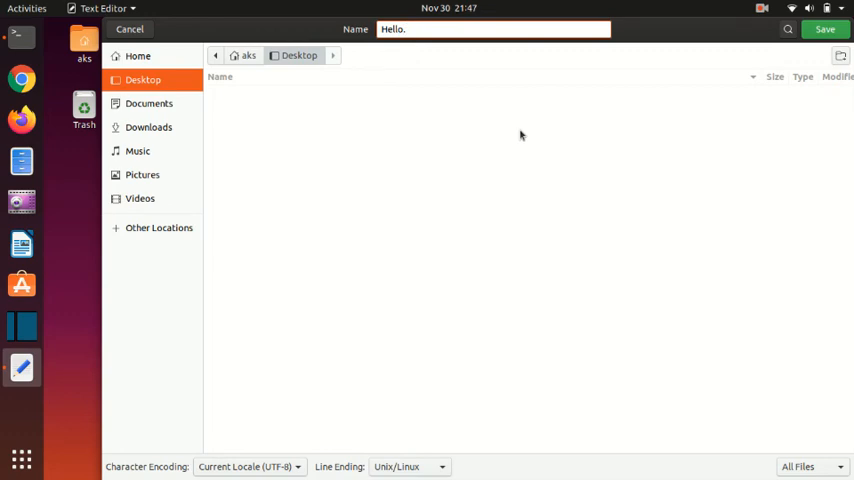
pyautogui.write('java')
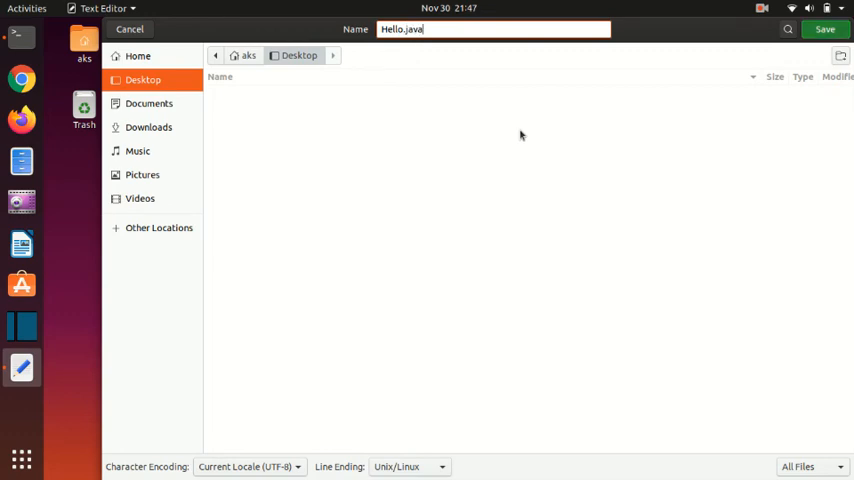
pyautogui.click(824, 29)
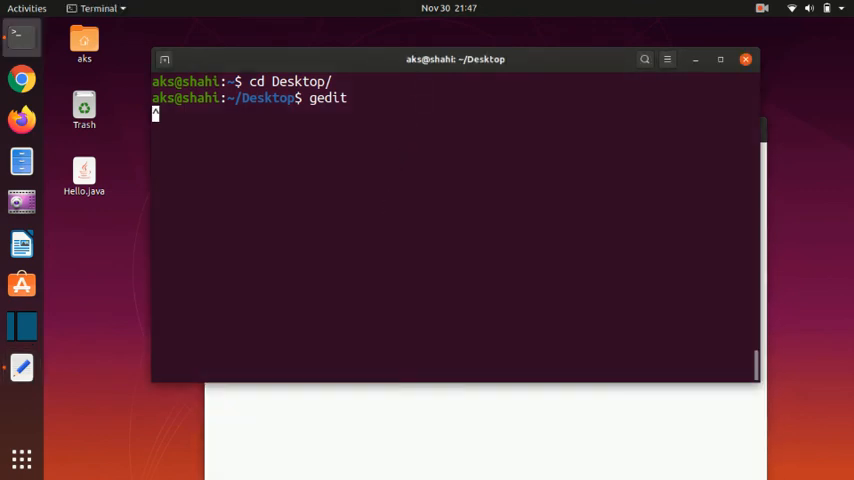
# Step: Stop gedit with Ctrl+C and compile Hello.java with javac
pyautogui.press('ctrl+c')
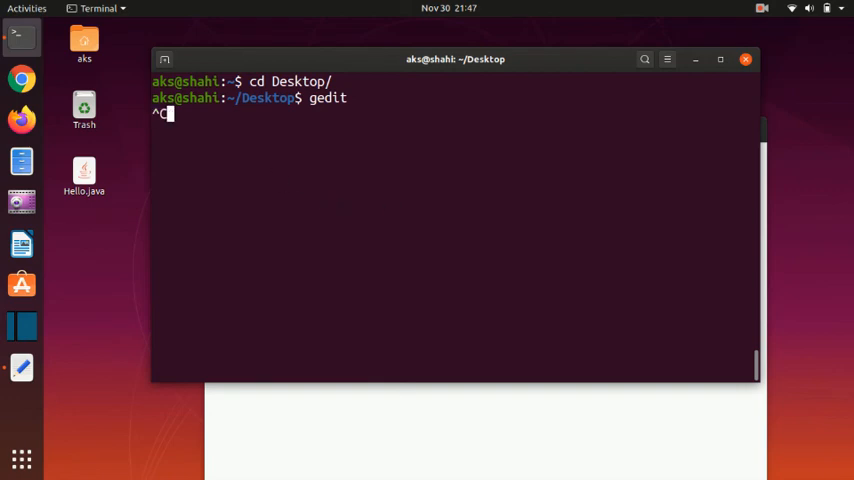
pyautogui.press('ctrl+c')
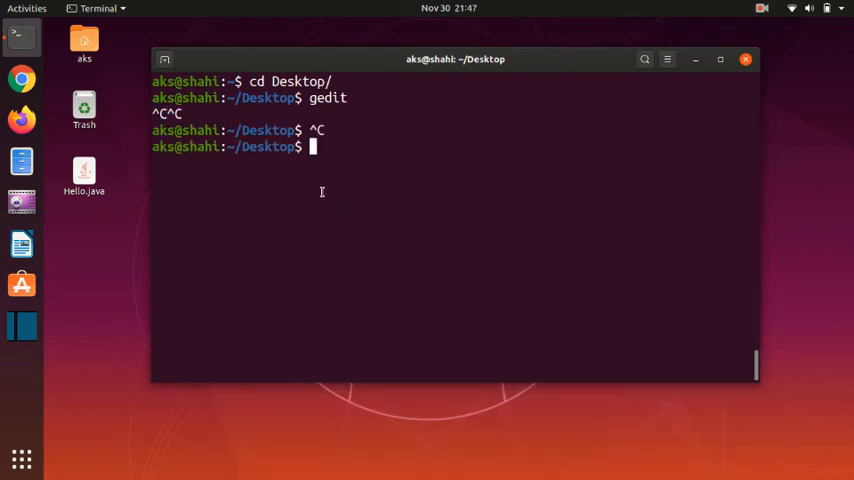
pyautogui.write('java')
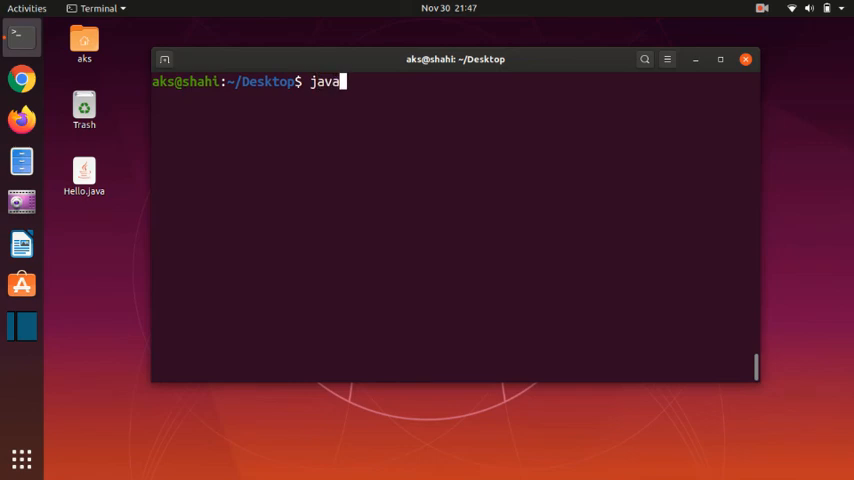
pyautogui.write('c')
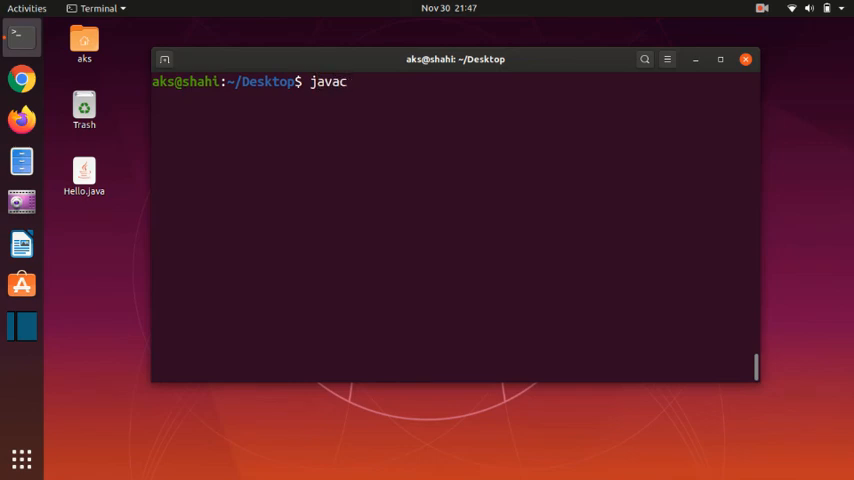
pyautogui.write('Hell')
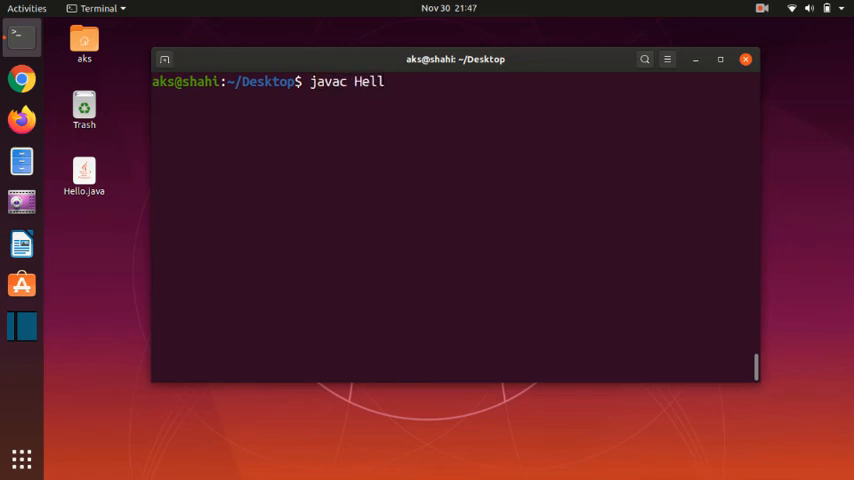
pyautogui.write('o.java')
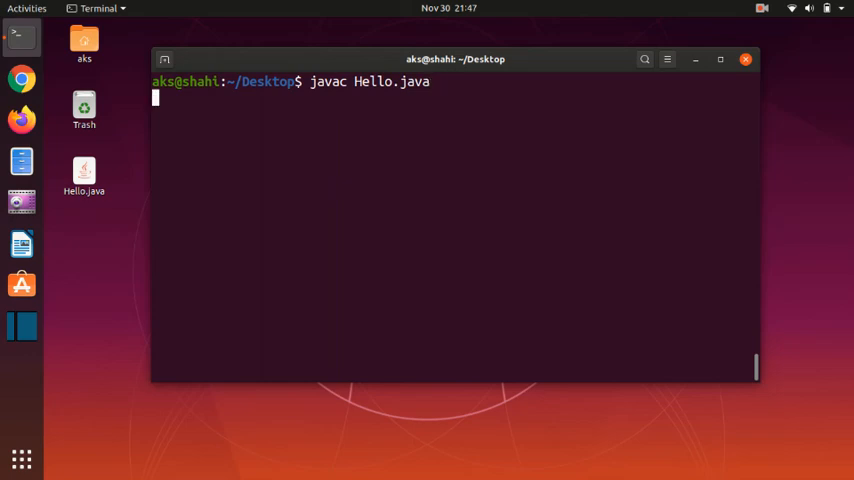
pyautogui.press('Return')
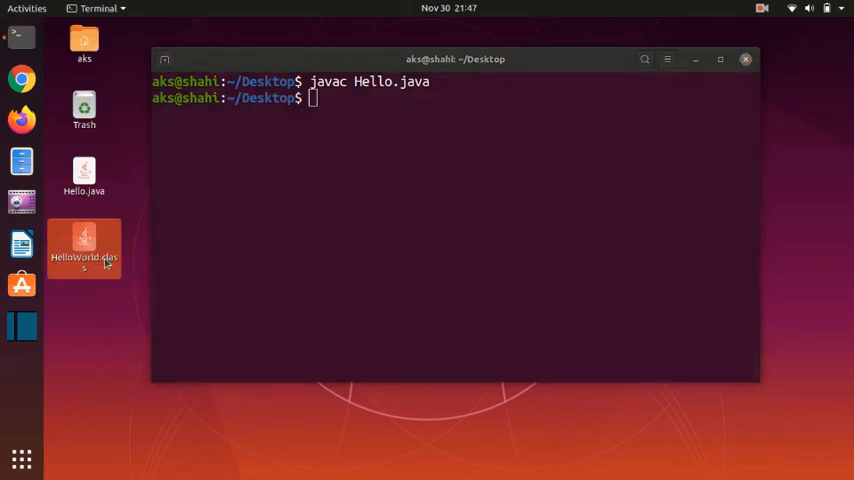
# Step: Run 'java HelloWorld' to execute the compiled class and print 'Hello, World!'
pyautogui.write('java')
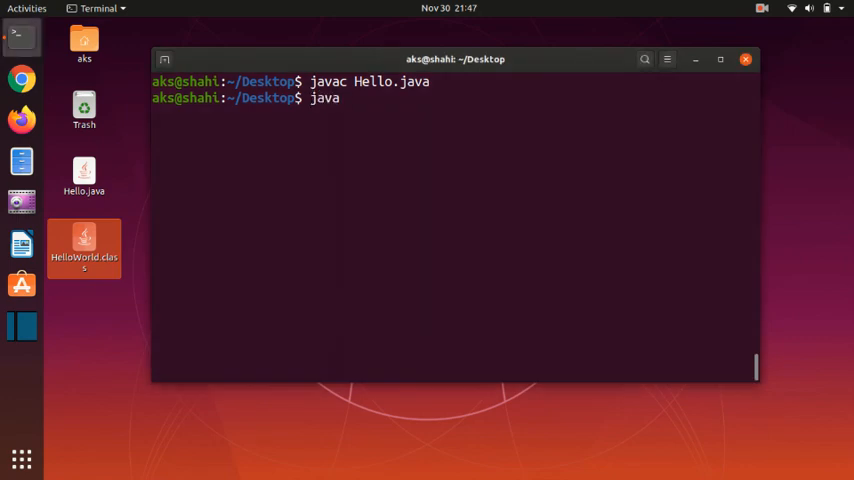
pyautogui.write('H')
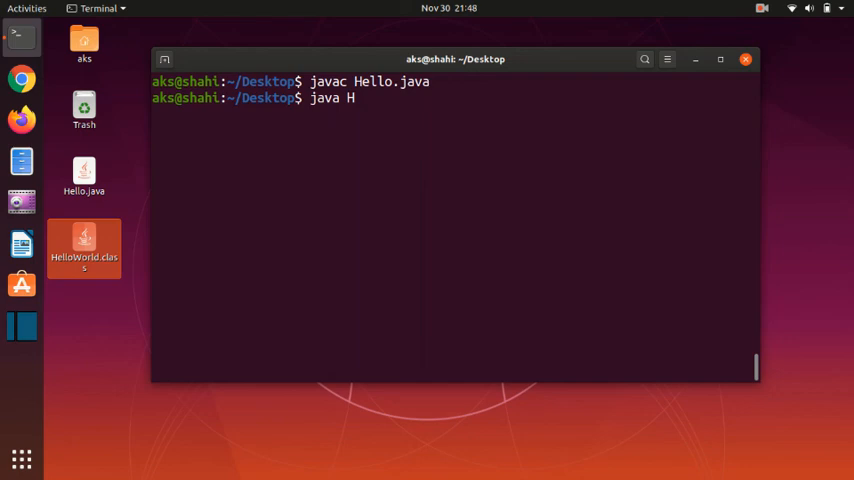
pyautogui.write('e')
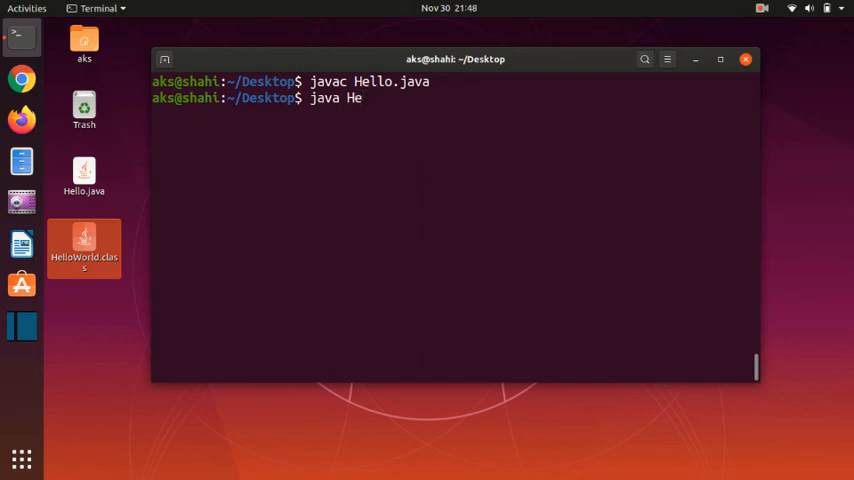
pyautogui.write('lloWorld')
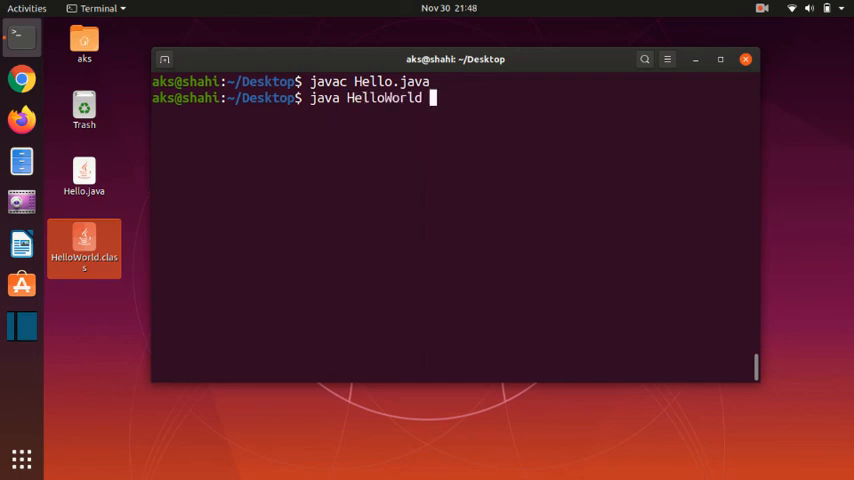
pyautogui.press('Return')
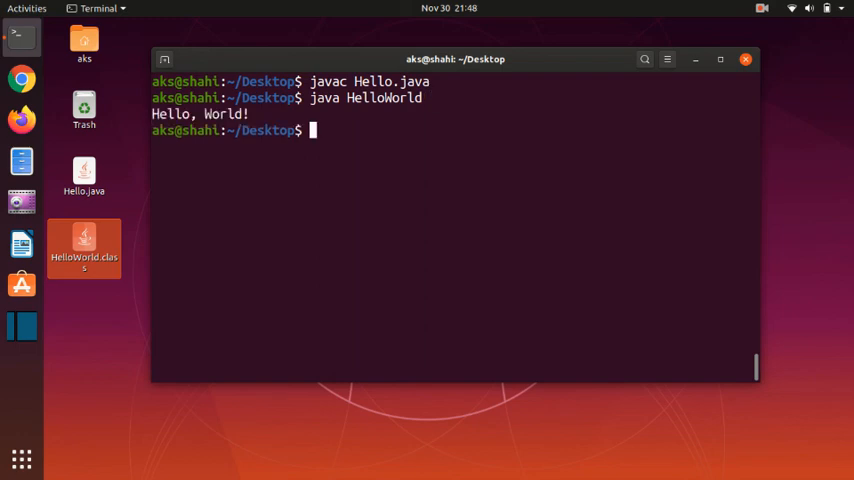
pyautogui.moveTo(364, 156)
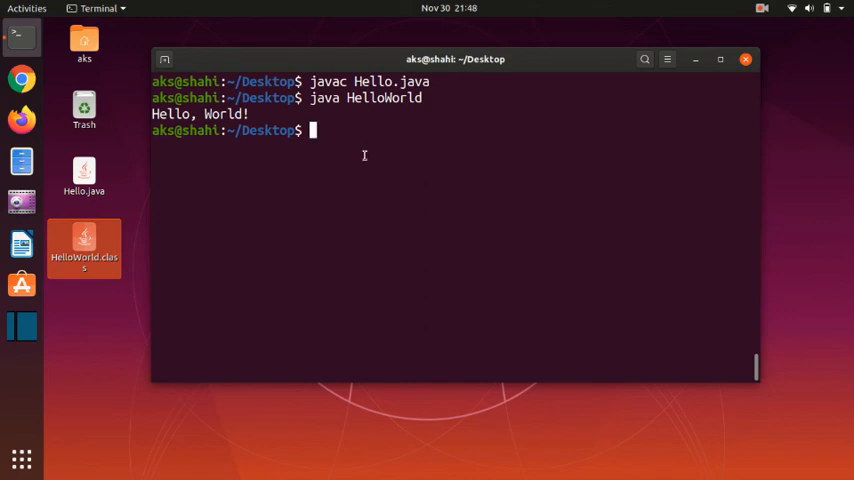